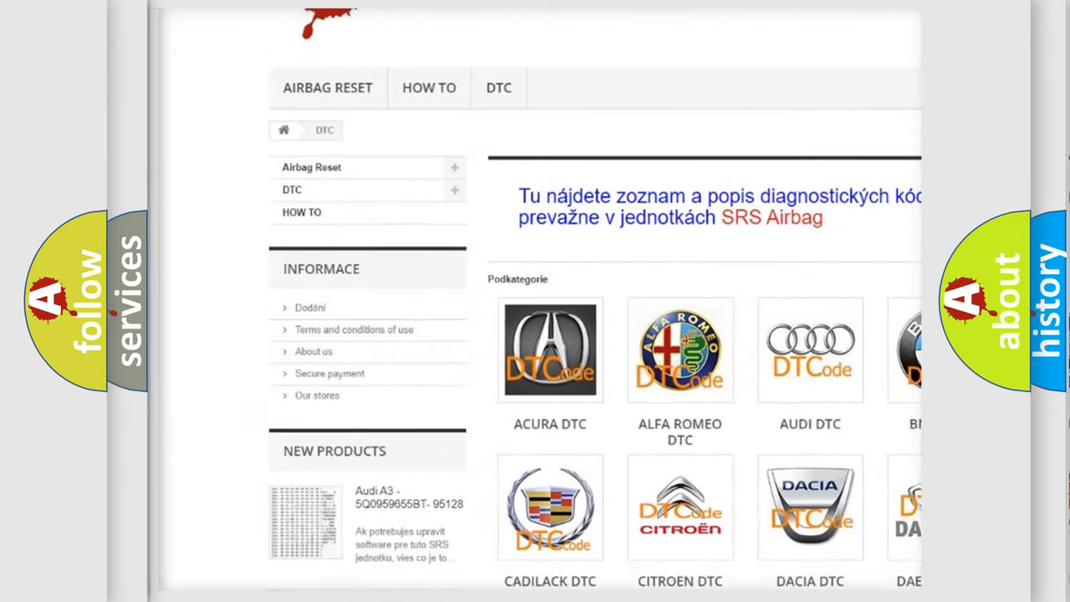
scroll("down", 3)
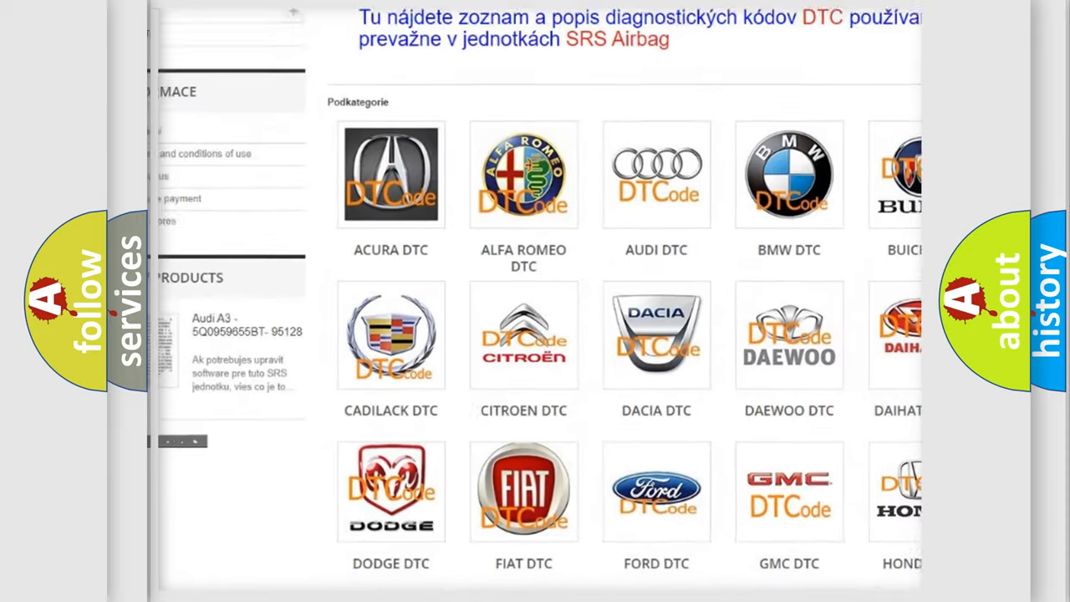
scroll("down", 3)
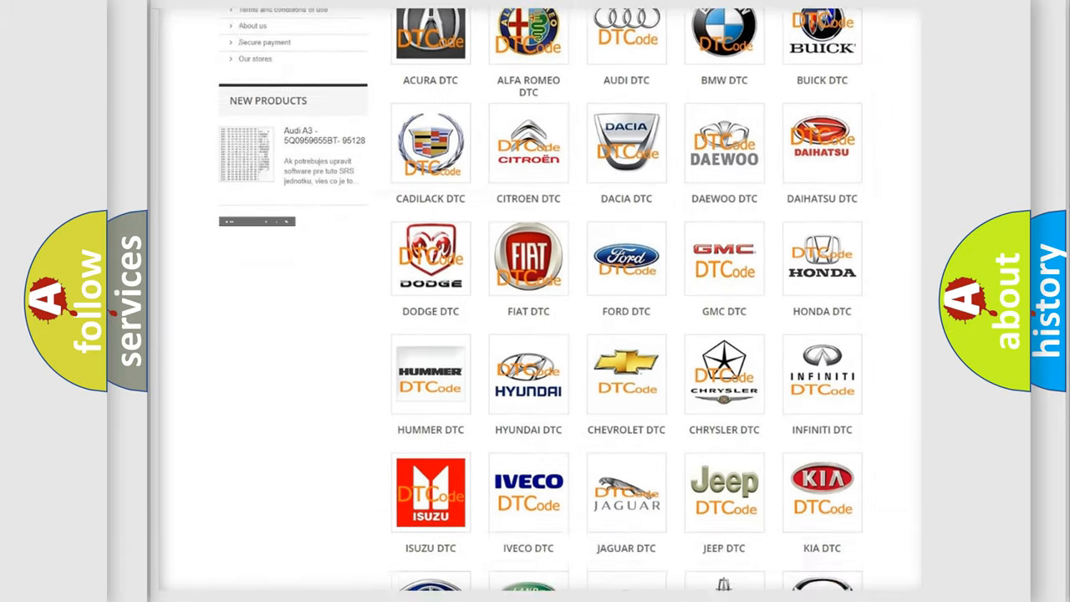
scroll("down", 3)
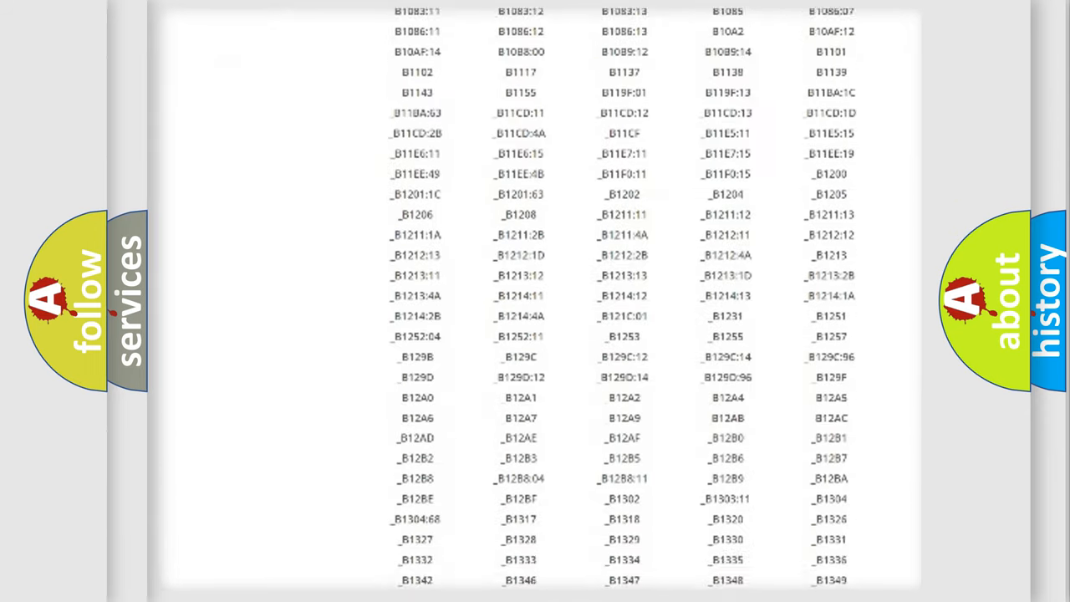
scroll("down", 3)
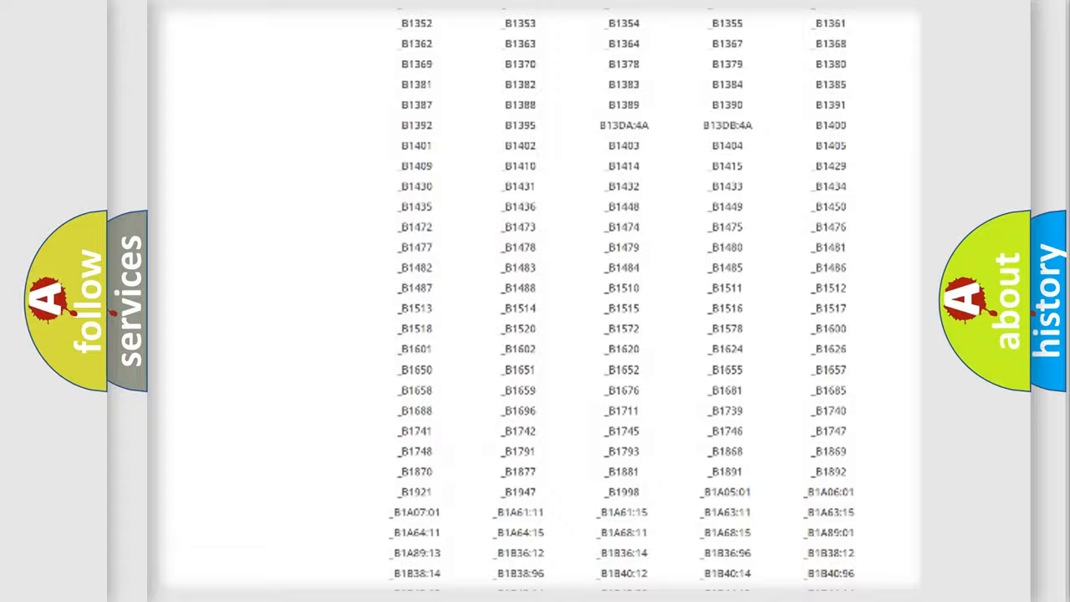